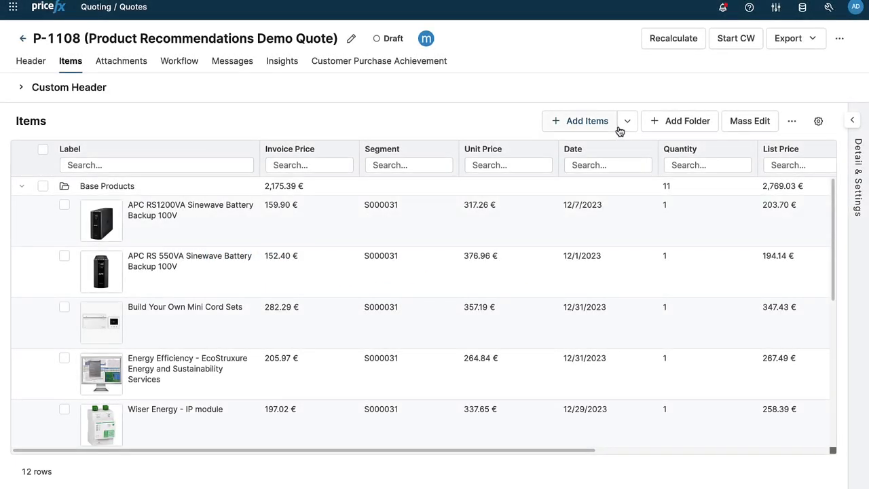
Choose Add Recommended Items for quote P-1108, review the Select Products dialog and return to the items grid
left_click(628, 121)
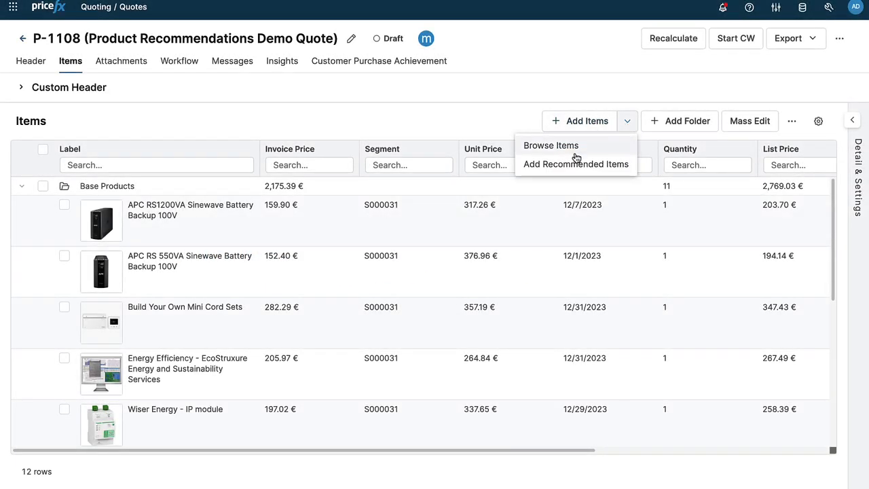
mouse_move(576, 163)
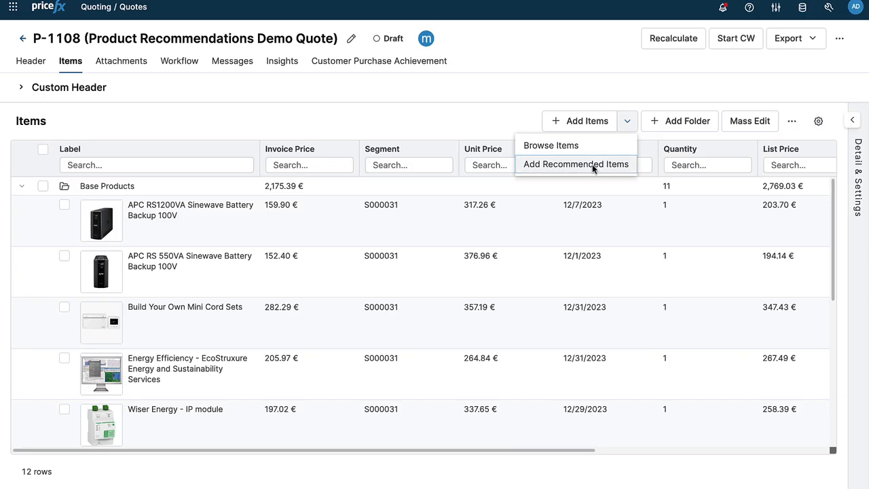
left_click(575, 163)
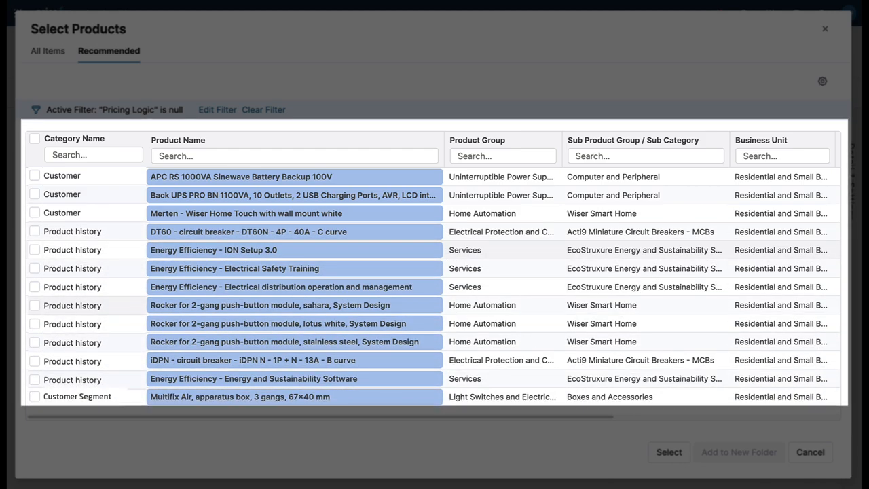
left_click(668, 452)
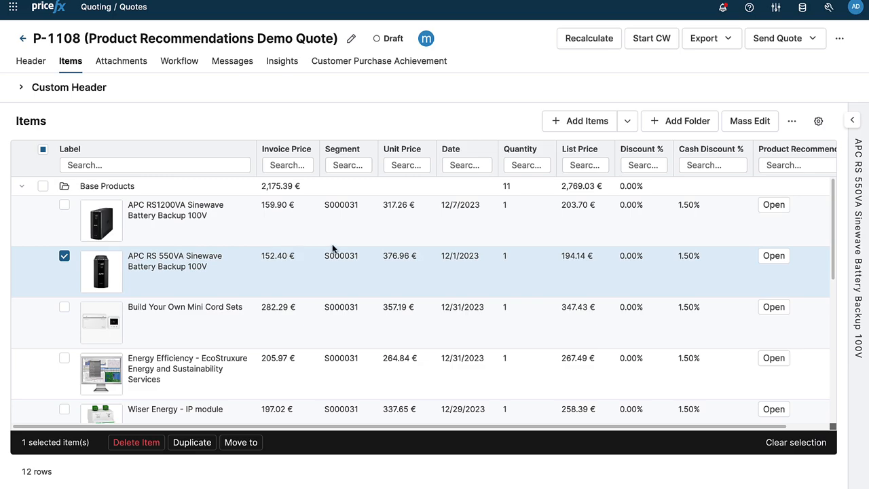
mouse_move(774, 258)
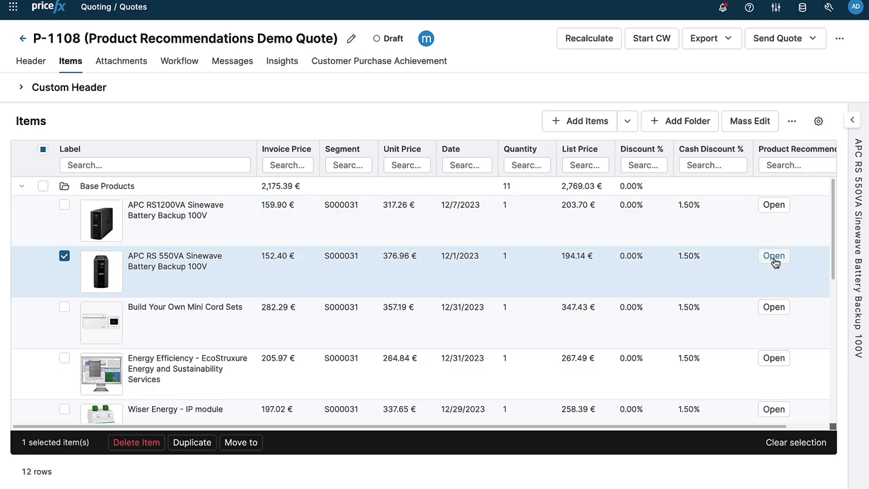
Tick BN1100M2, ION Setup 3.0, Mini Cord Sets and Wiser Energy IP module as recommendations for APC RS 550VA
left_click(775, 255)
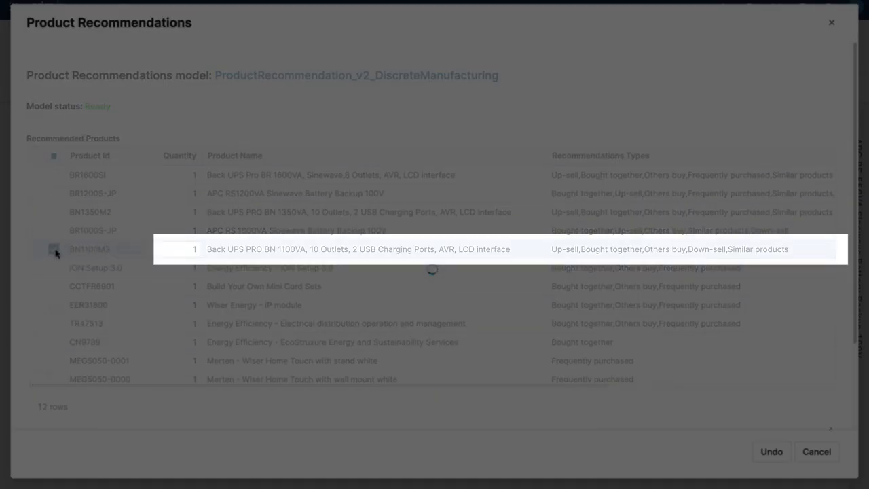
left_click(54, 250)
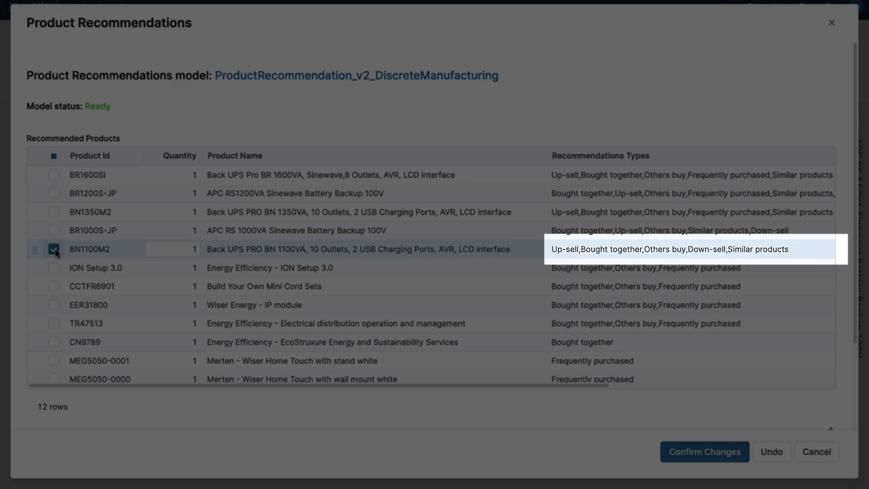
left_click(54, 266)
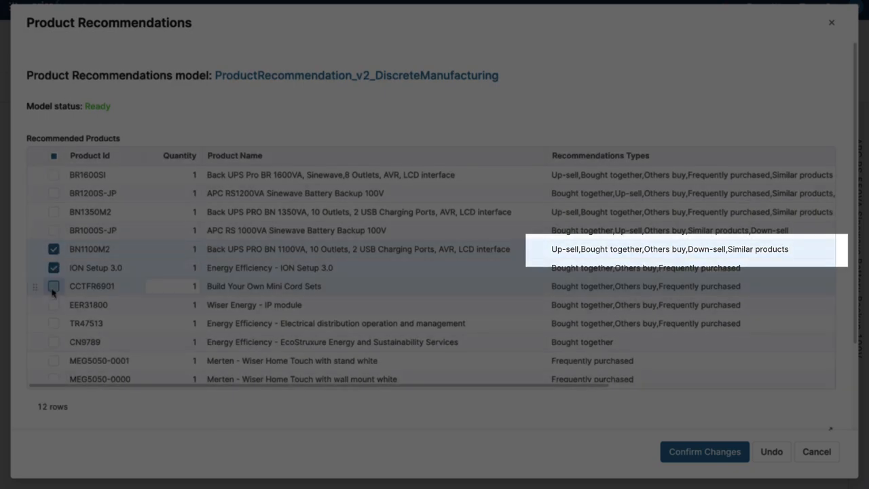
left_click(55, 285)
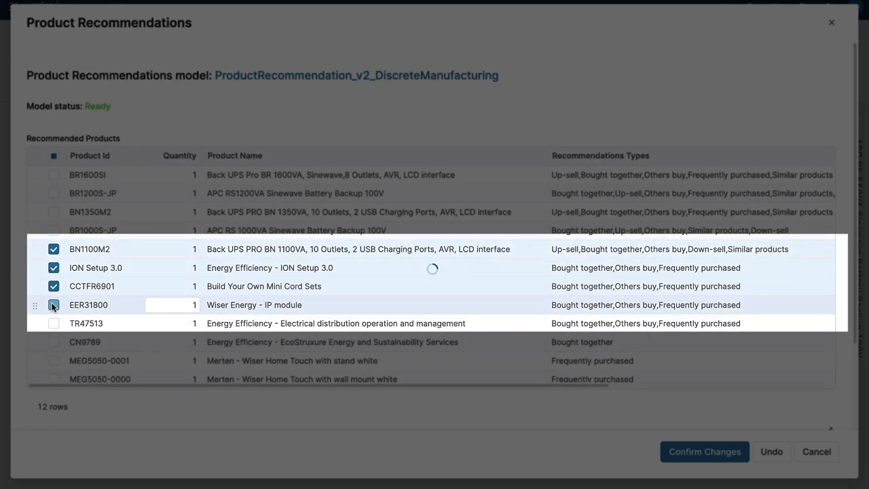
left_click(53, 304)
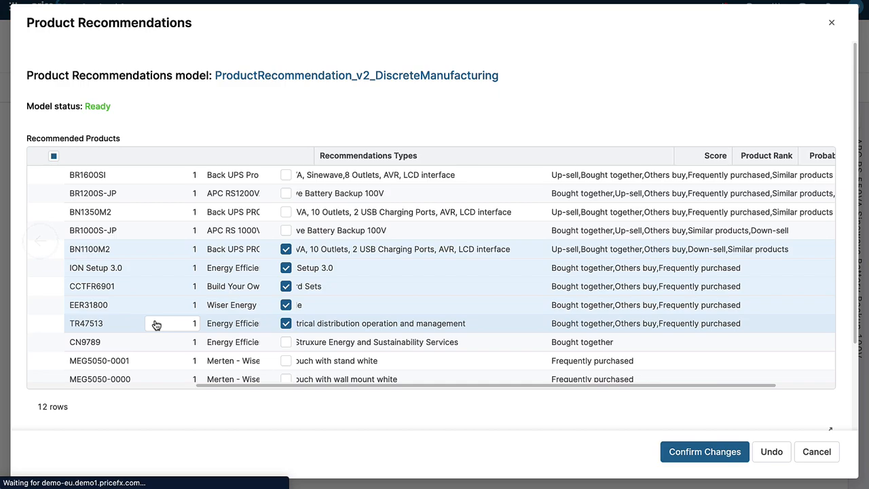
scroll("down", 3)
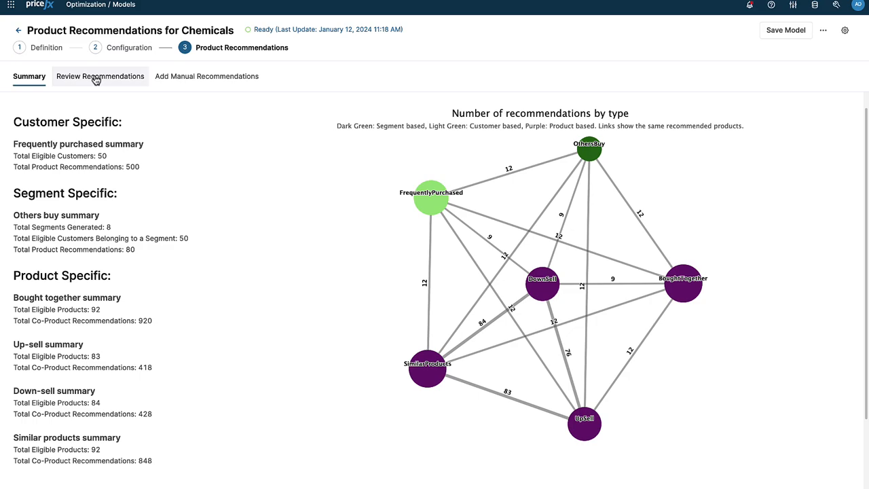
Show the Chemicals model's review results: 20 recommendations for Advanced Cable Ties
left_click(100, 76)
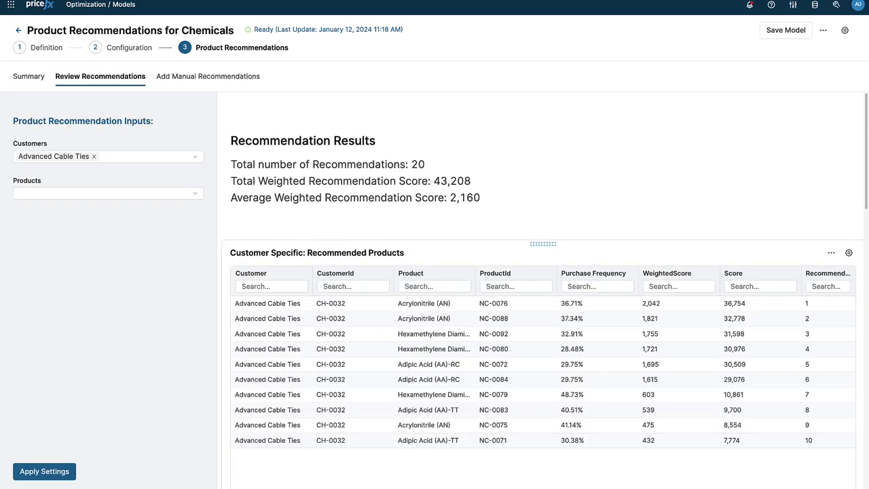